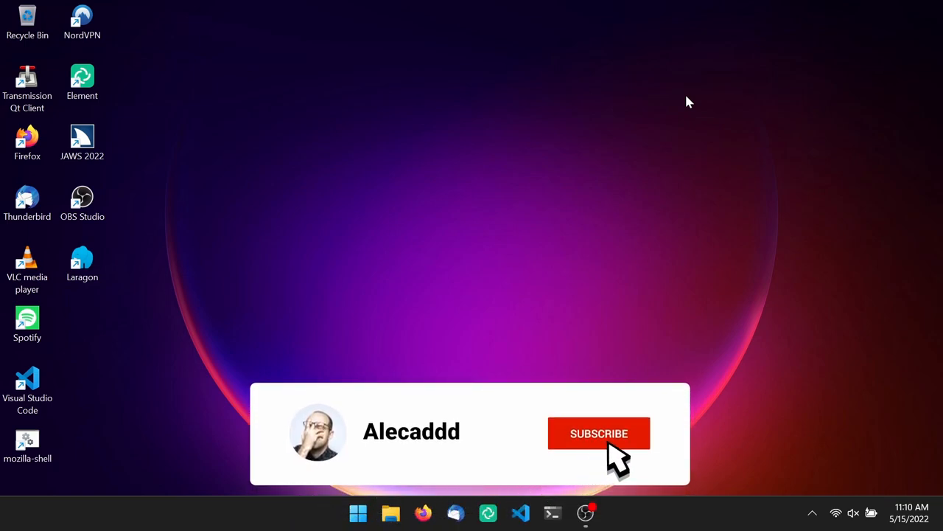
Step: Search Windows for 'windows su' and pick the suggested Windows Subsystem result
click(600, 434)
text(s)
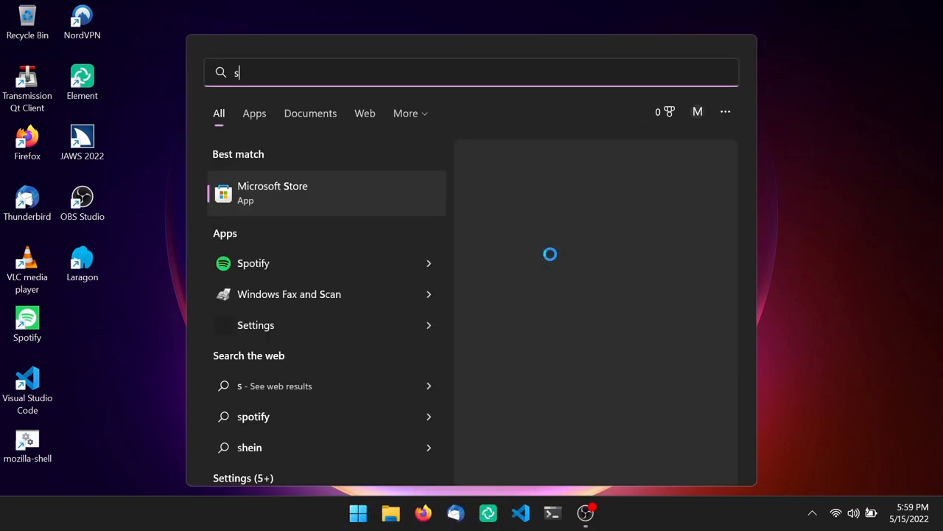
text(windows su)
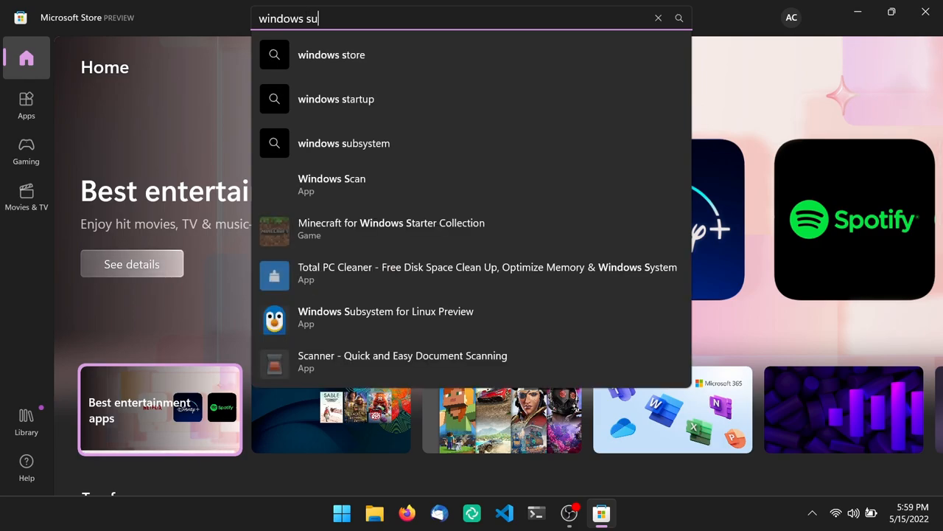
click(385, 317)
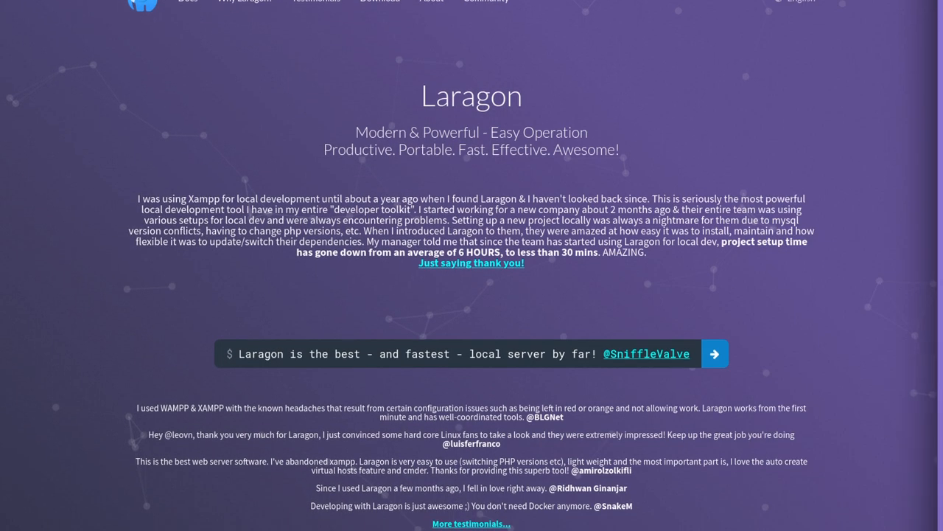
Step: Scroll down the Laragon homepage through the testimonials and feature sections
scroll(down, 3)
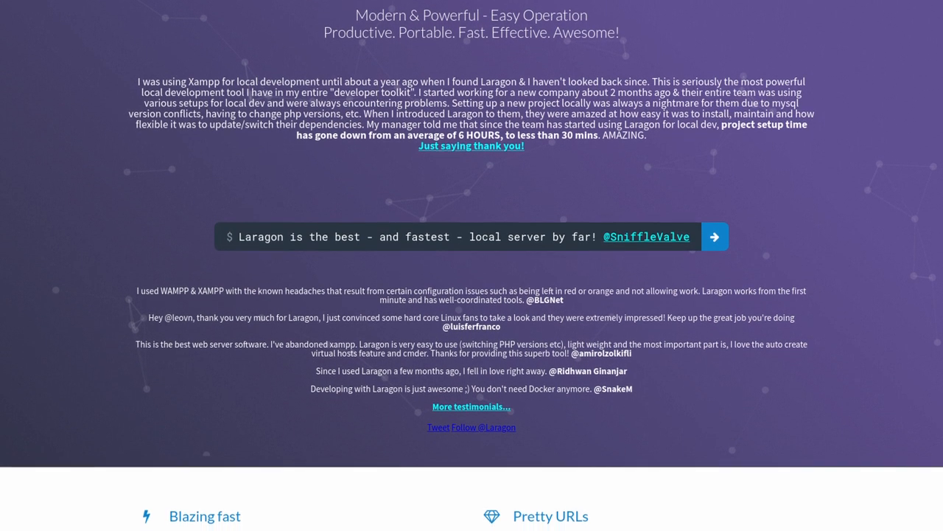
scroll(down, 3)
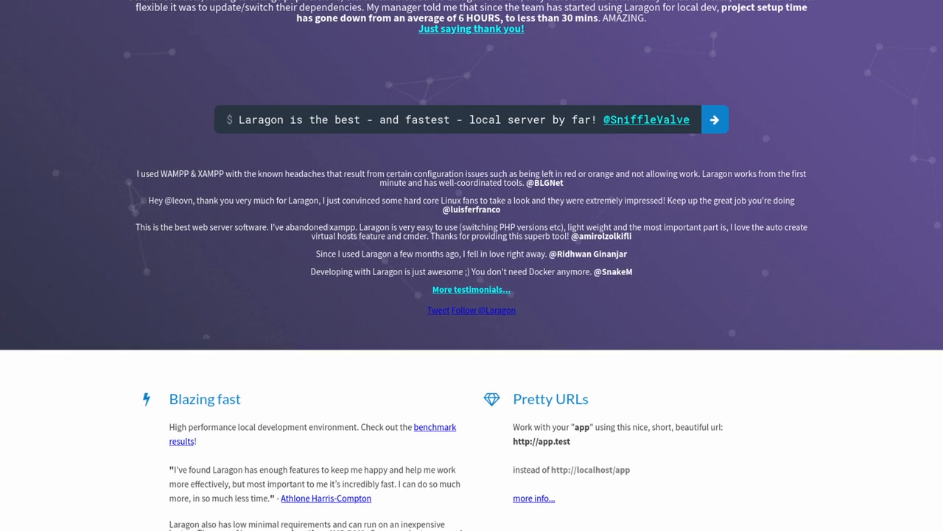
scroll(down, 3)
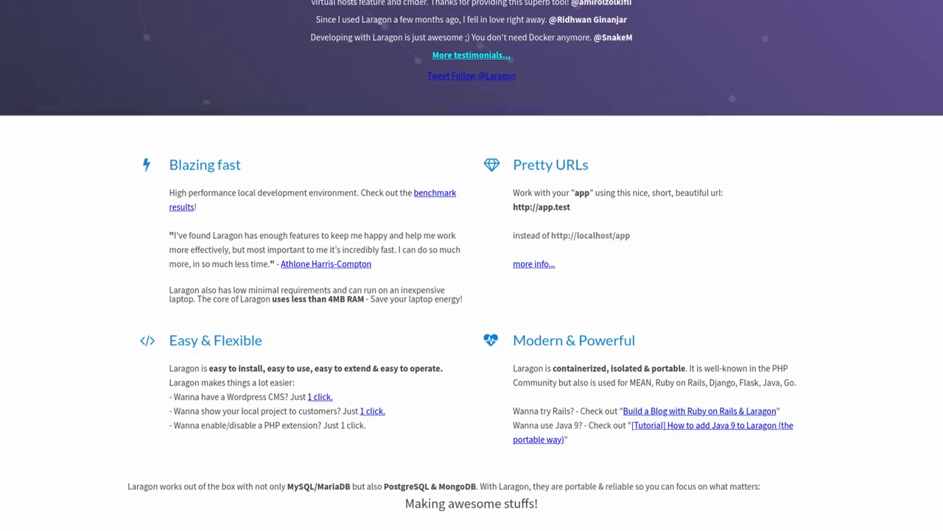
scroll(down, 3)
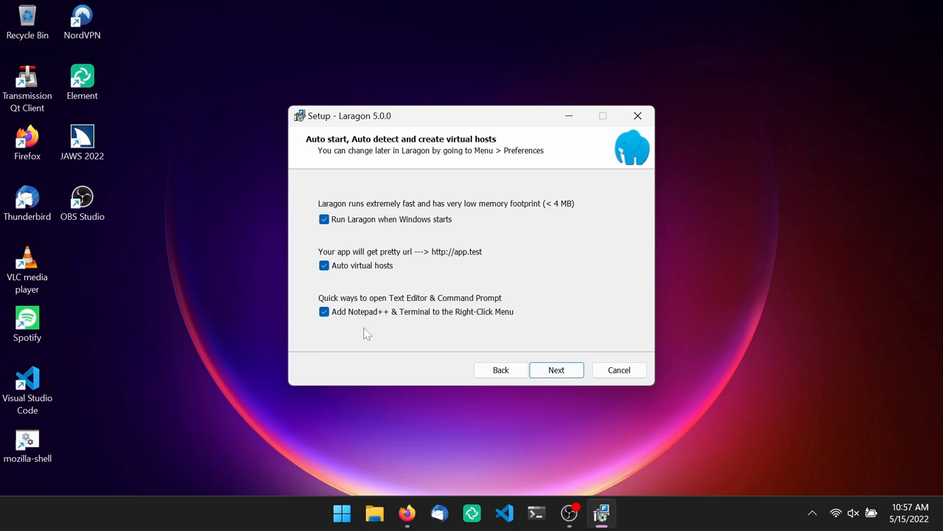
Step: Accept the enabled startup and virtual-hosts options and begin installing Laragon
click(557, 369)
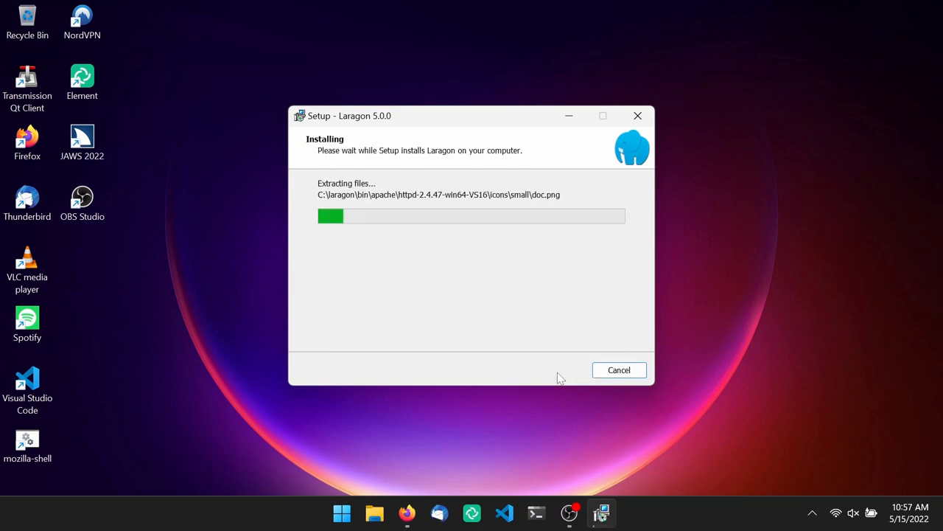
mouse_move(804, 288)
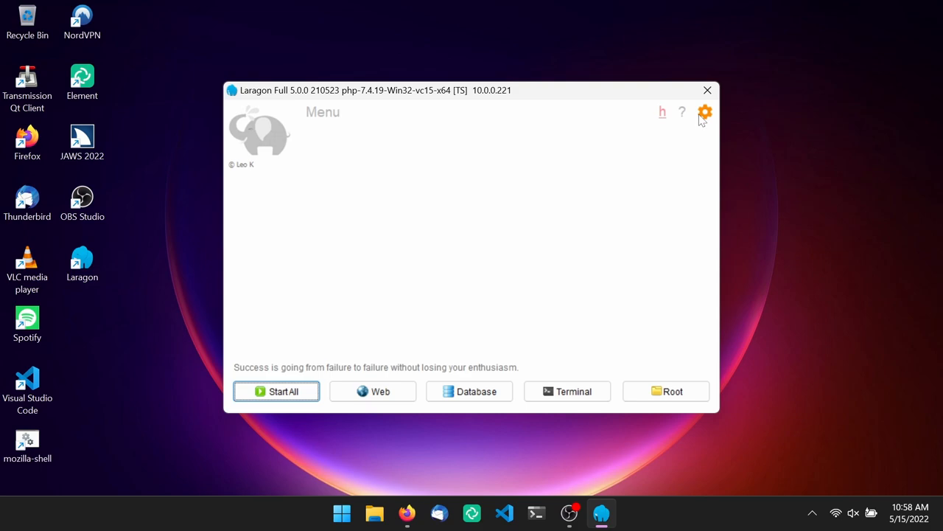
Step: Bring up Laragon's Preferences on the General tab
click(704, 112)
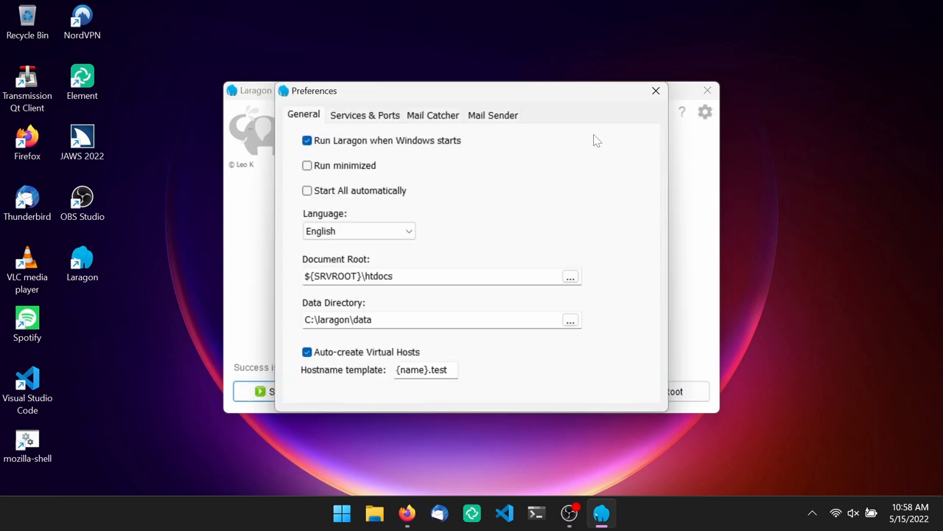
mouse_move(351, 371)
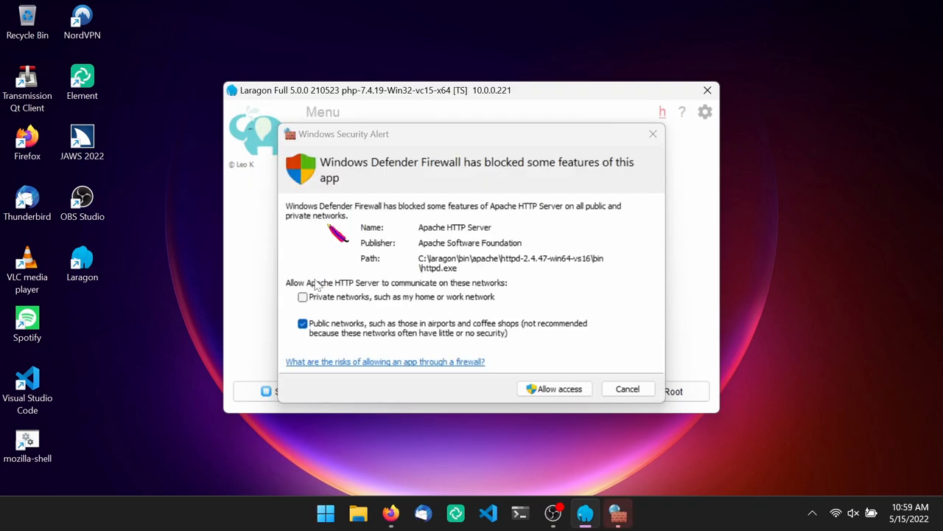
Step: Allow Apache HTTP Server and mysqld through the firewall, then open the local site via Web
click(554, 388)
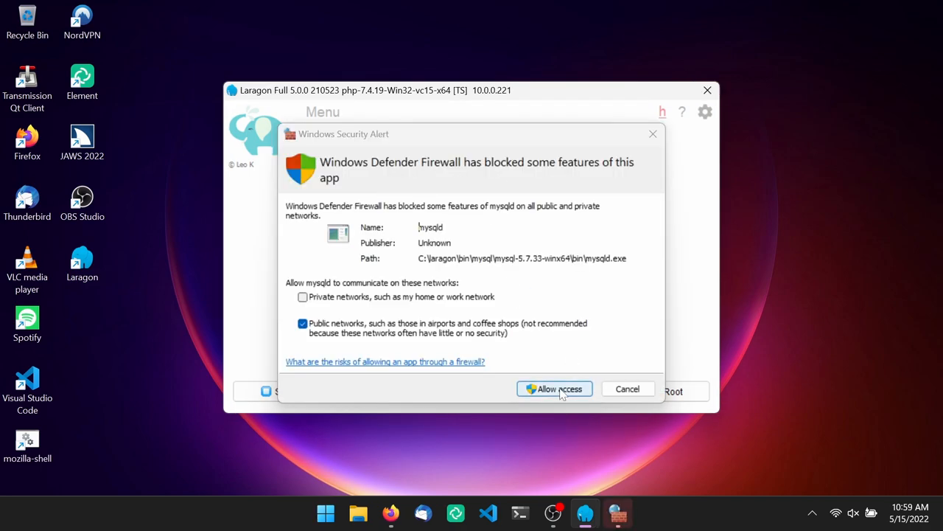
click(554, 389)
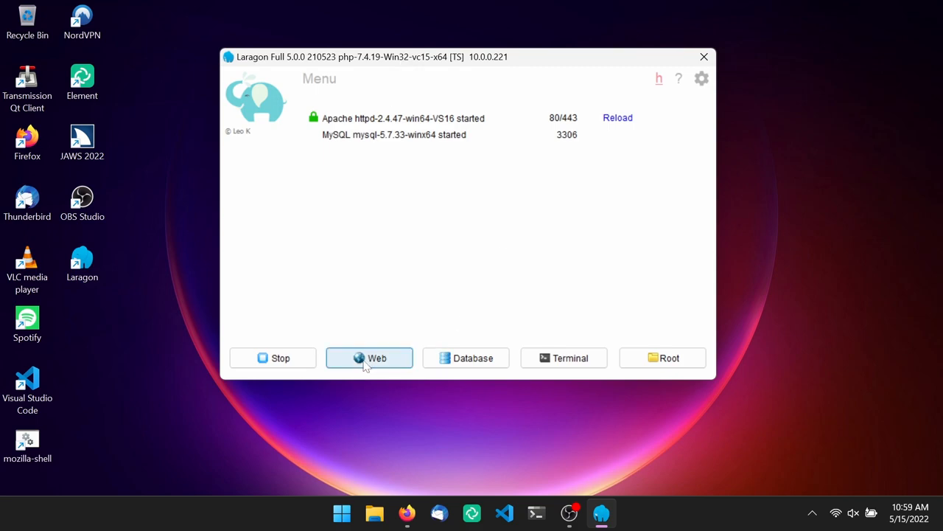
click(370, 357)
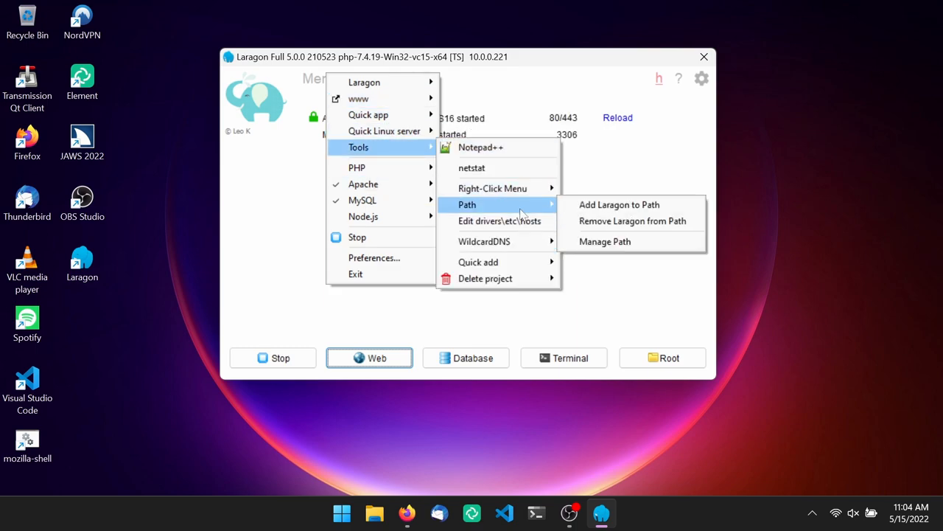
mouse_move(478, 261)
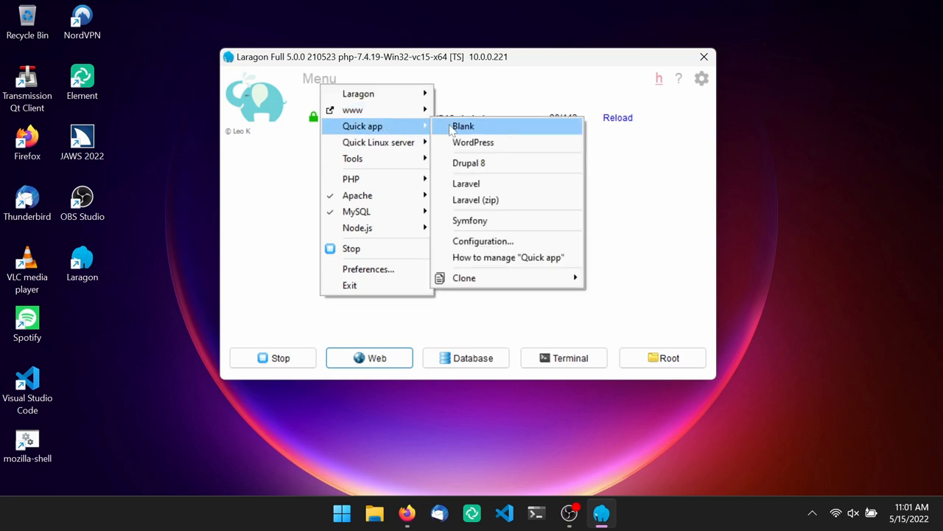
Step: Start a new WordPress quick app and ready the project name field for 'alecaddd'
click(473, 143)
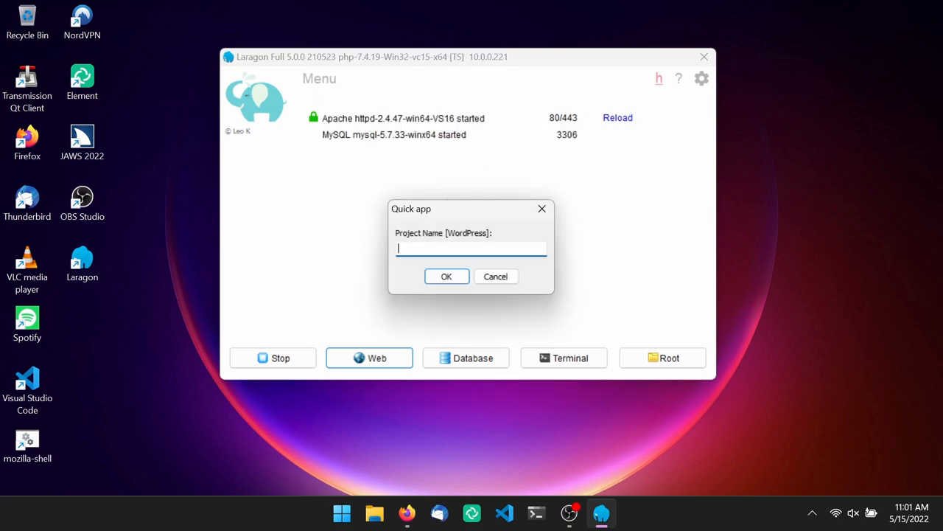
click(447, 276)
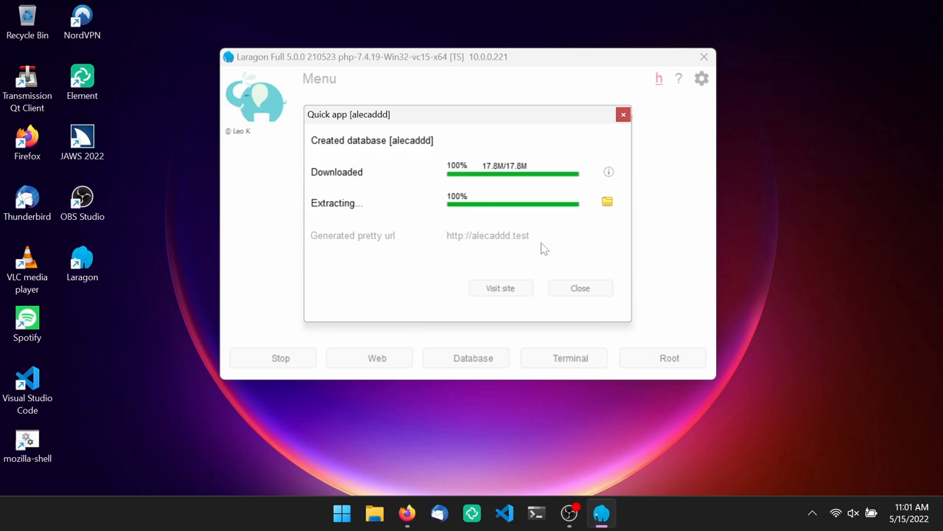
Step: Visit the new alecaddd.test site and scroll through the WordPress language list
click(500, 288)
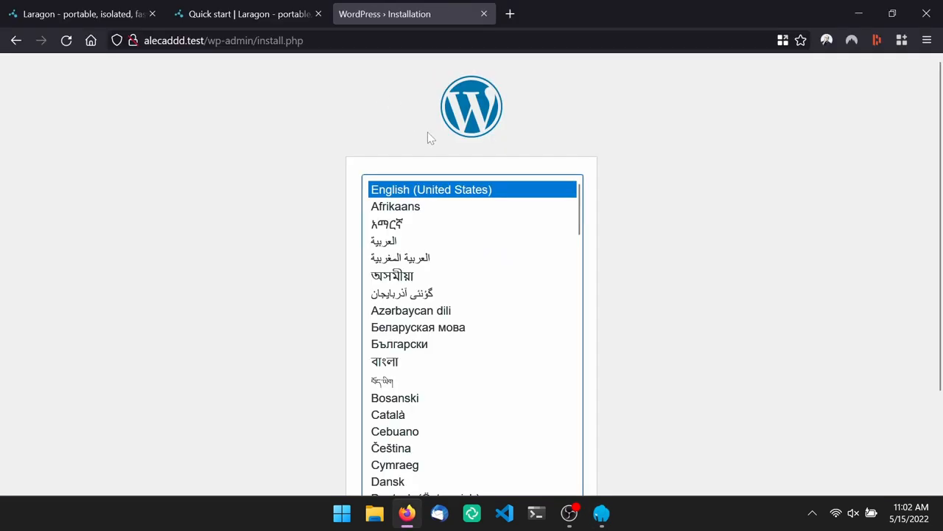
scroll(down, 3)
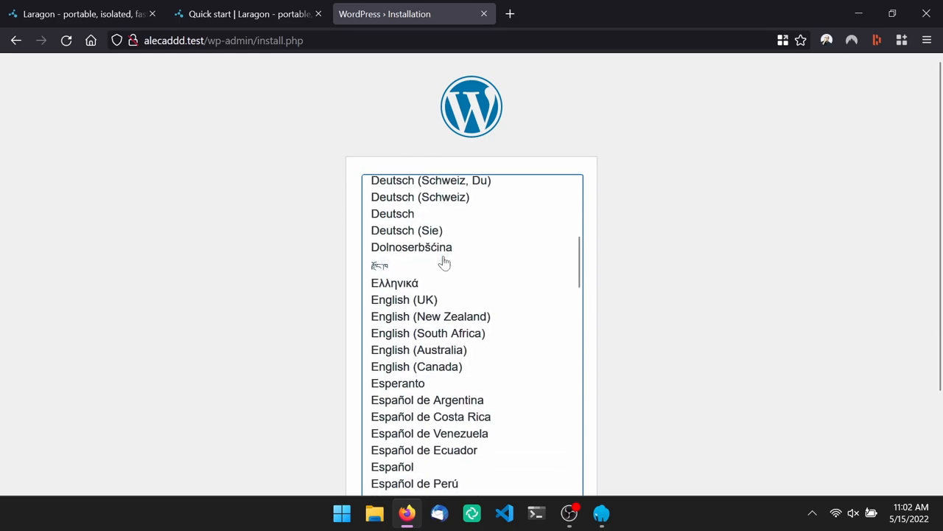
scroll(down, 3)
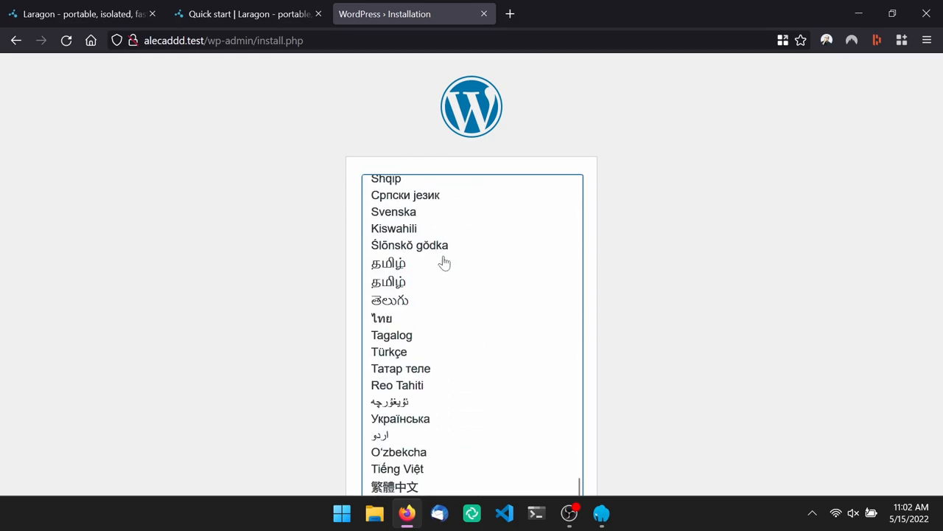
mouse_move(716, 231)
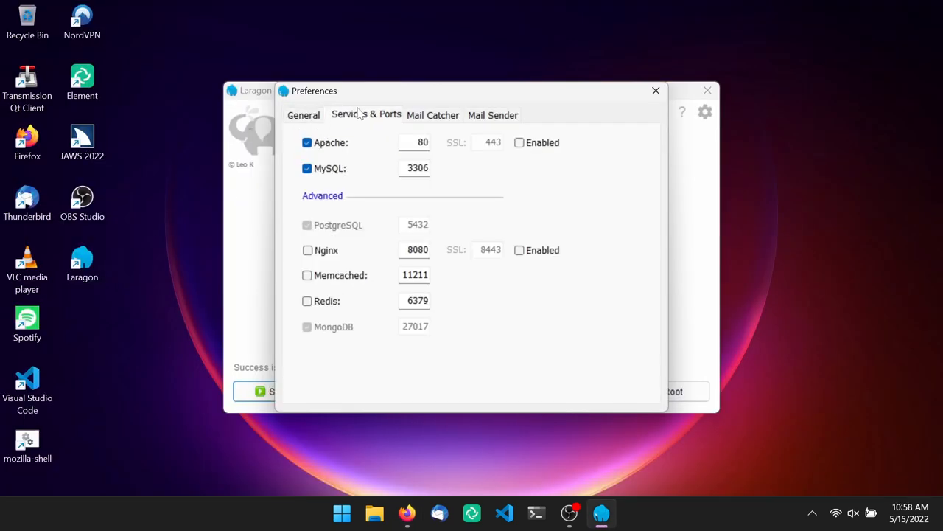
mouse_move(308, 250)
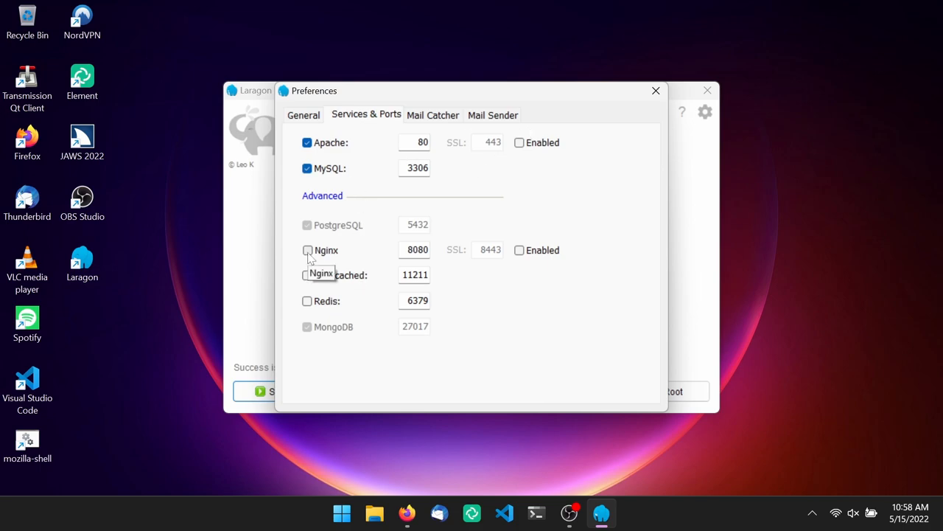
Step: Enable Apache's SSL port 443 in the Services & Ports preferences
click(306, 250)
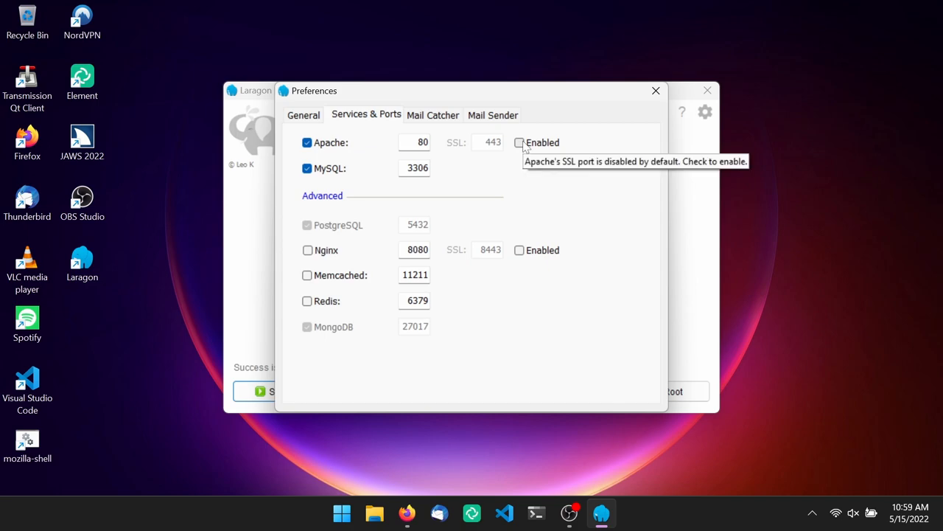
click(519, 142)
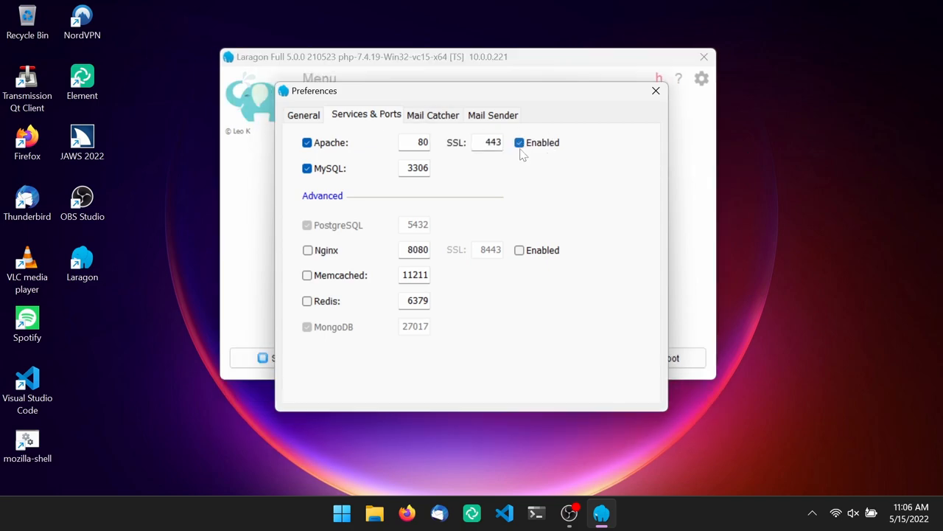
mouse_move(611, 127)
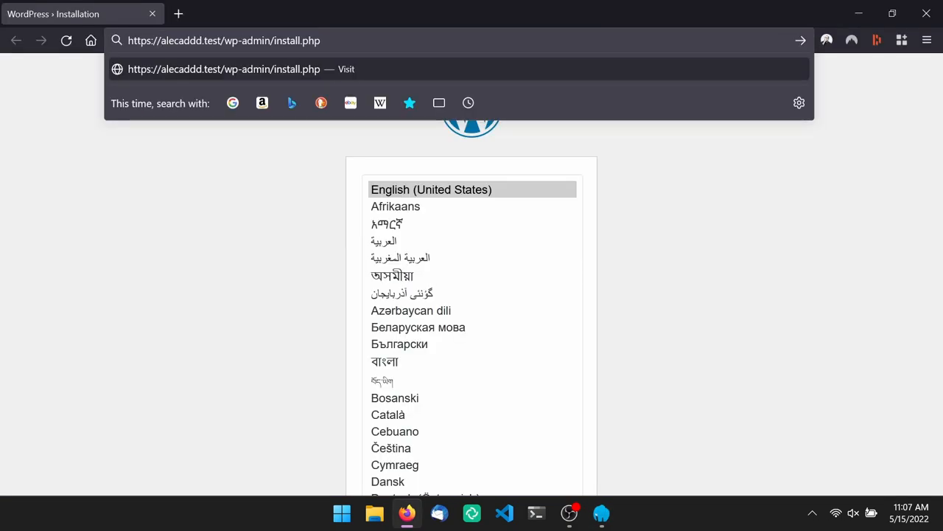
key(Return)
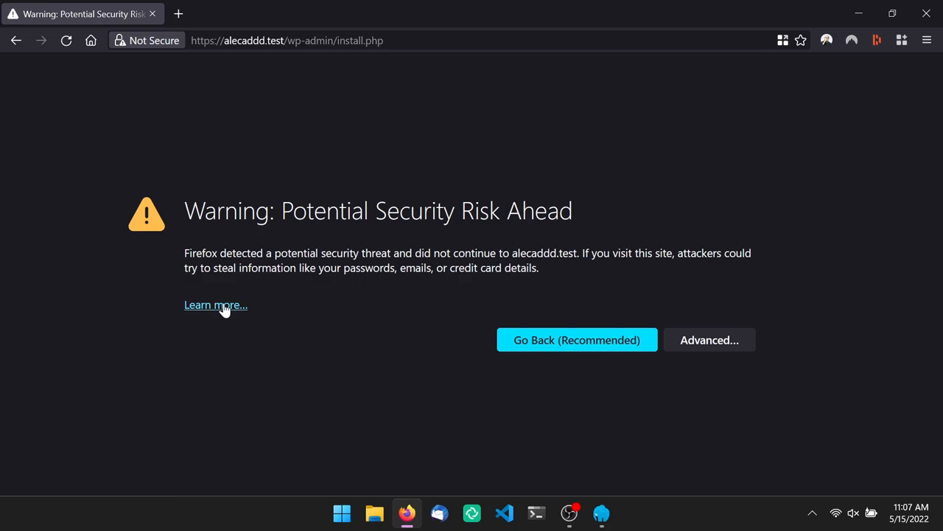
click(709, 340)
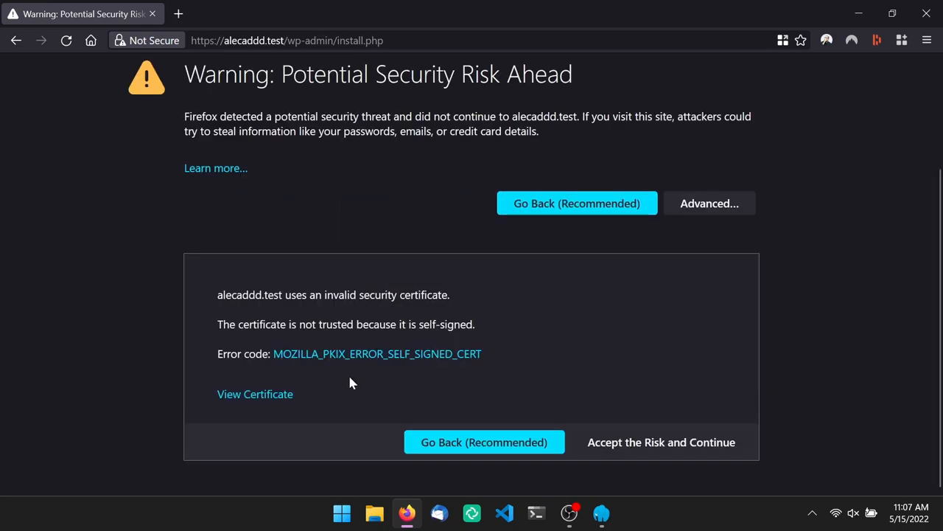
mouse_move(637, 467)
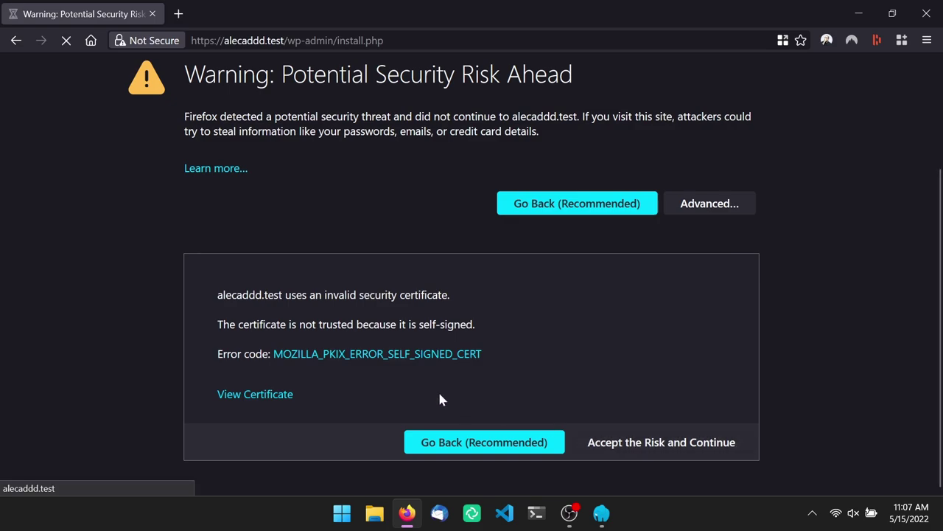
click(661, 441)
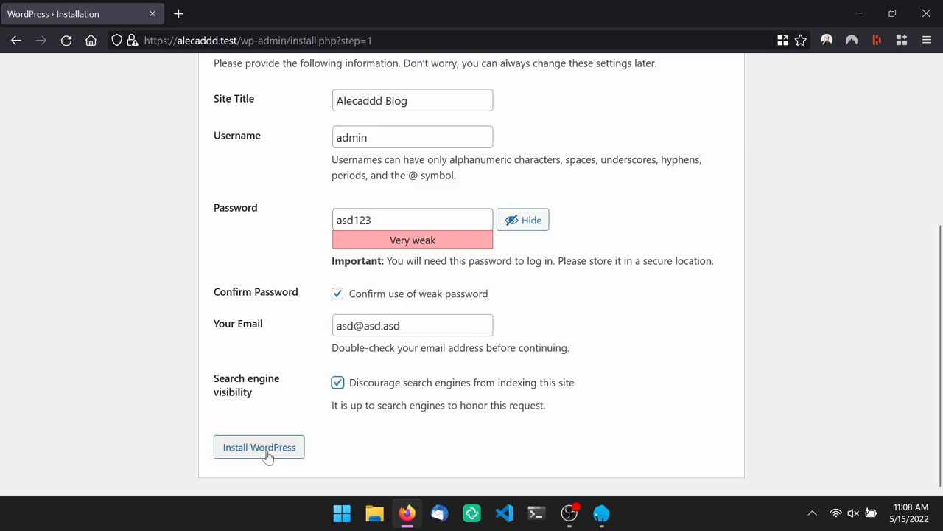
Step: Install WordPress for Alecaddd Blog, select the alecaddd folder in www, and return to Laragon's running services
click(258, 446)
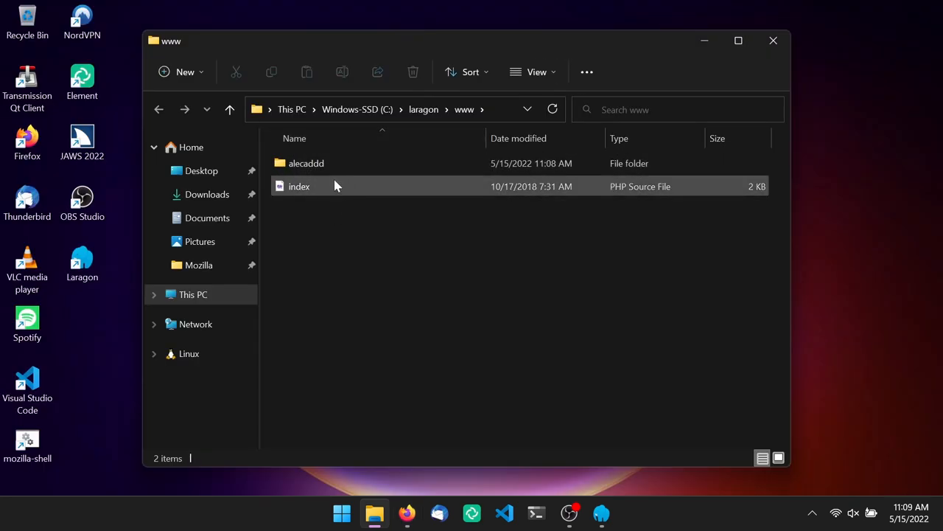
click(306, 163)
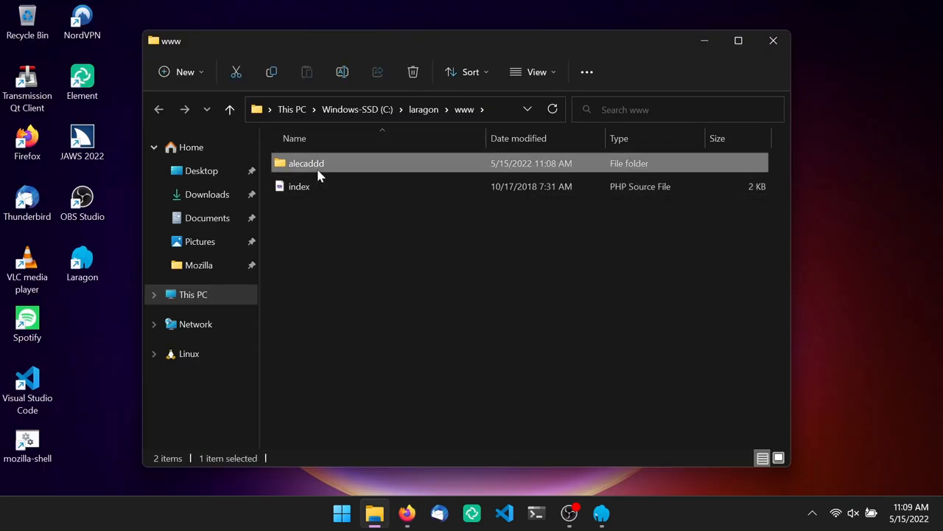
click(603, 512)
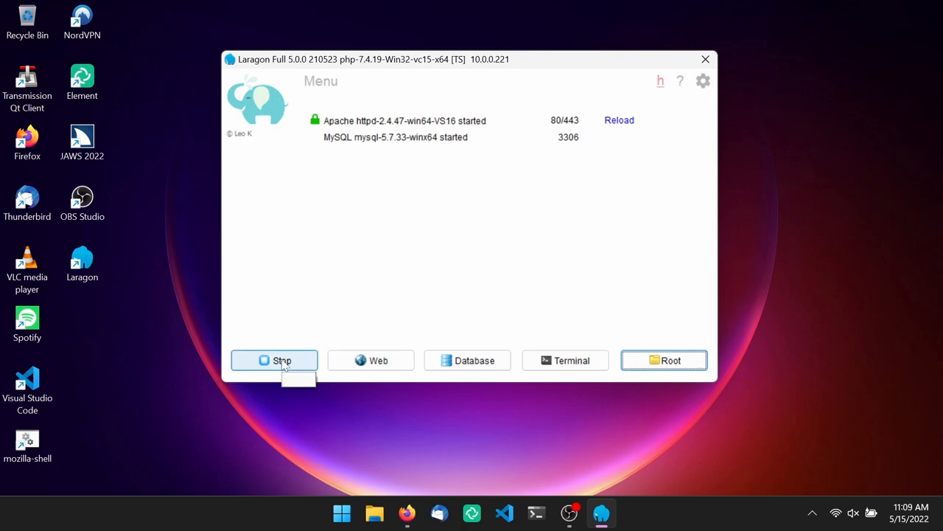
mouse_move(283, 360)
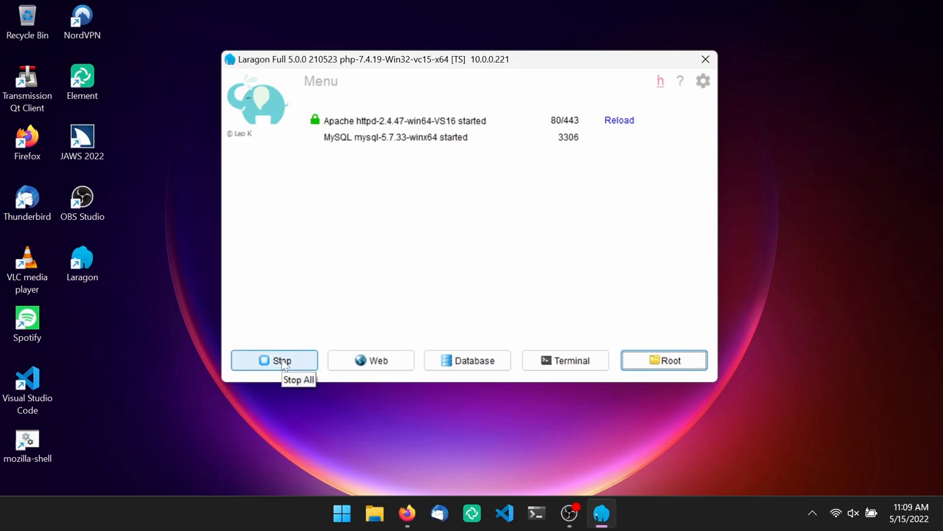